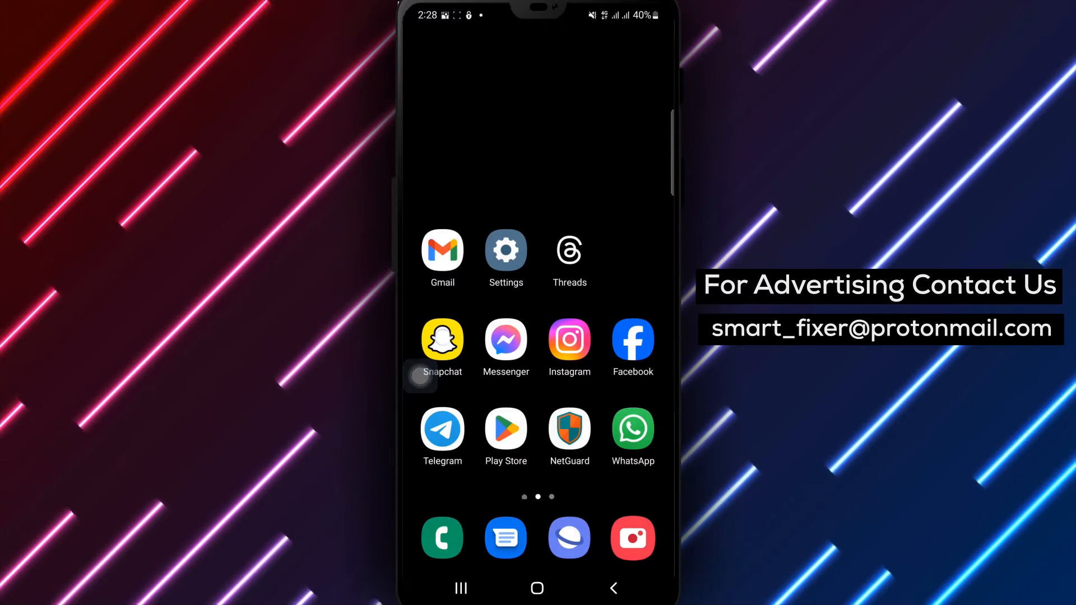
# Launch Snapchat from the home screen and go to your profile page
pyautogui.click(442, 340)
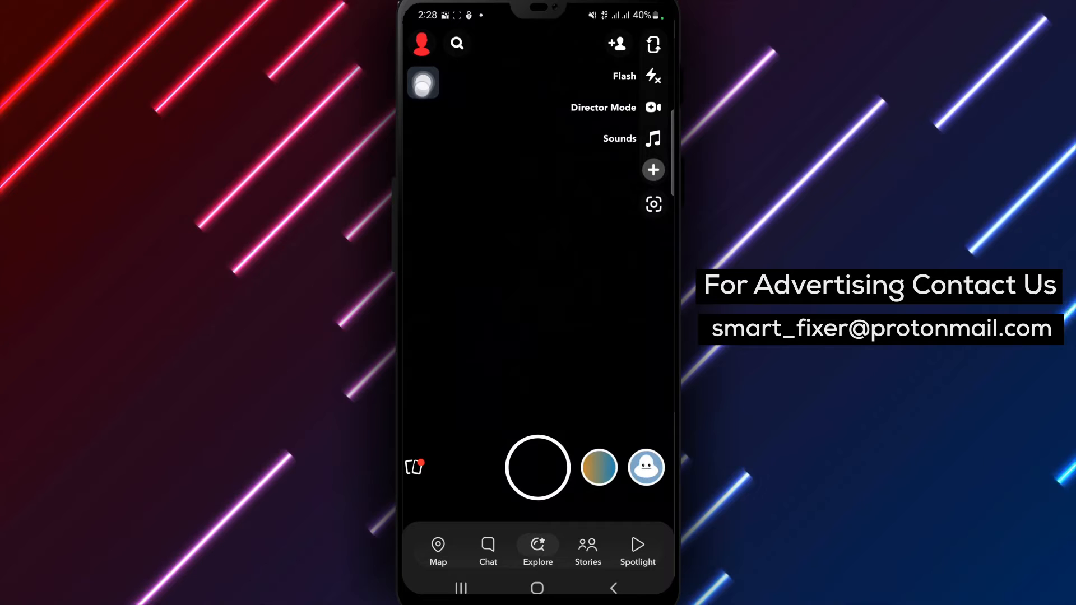
pyautogui.click(421, 43)
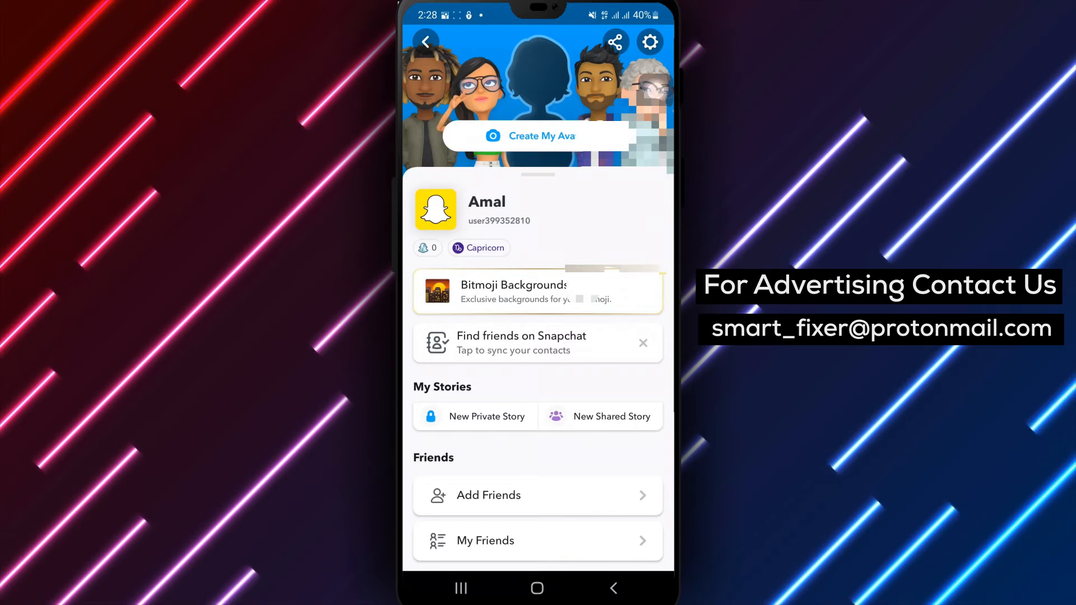
pyautogui.click(649, 42)
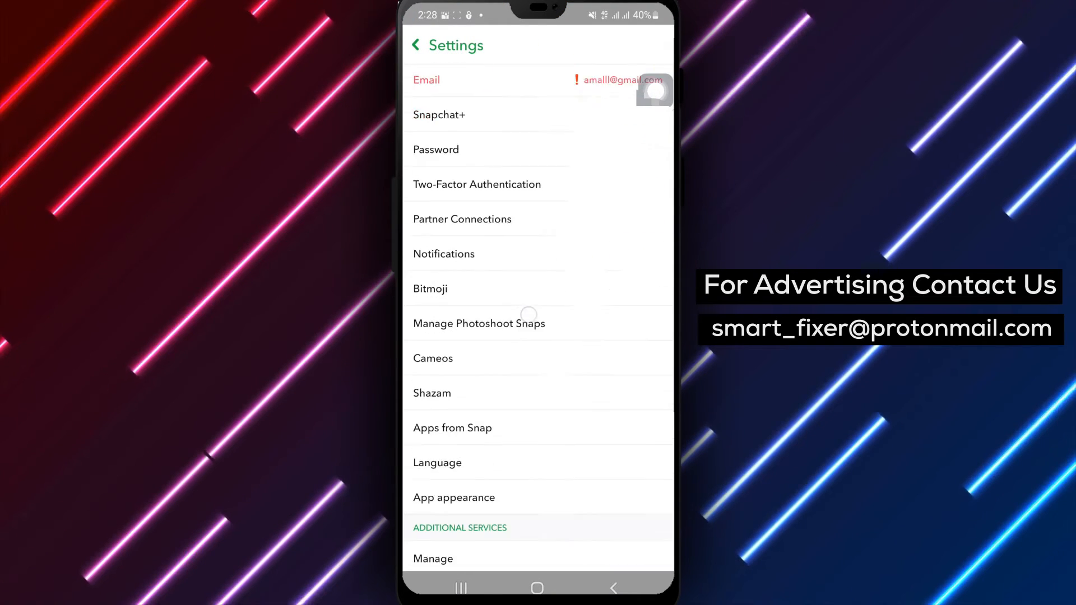
# Scroll the Settings list down to the Privacy Control section showing See My Location
pyautogui.scroll(-3)
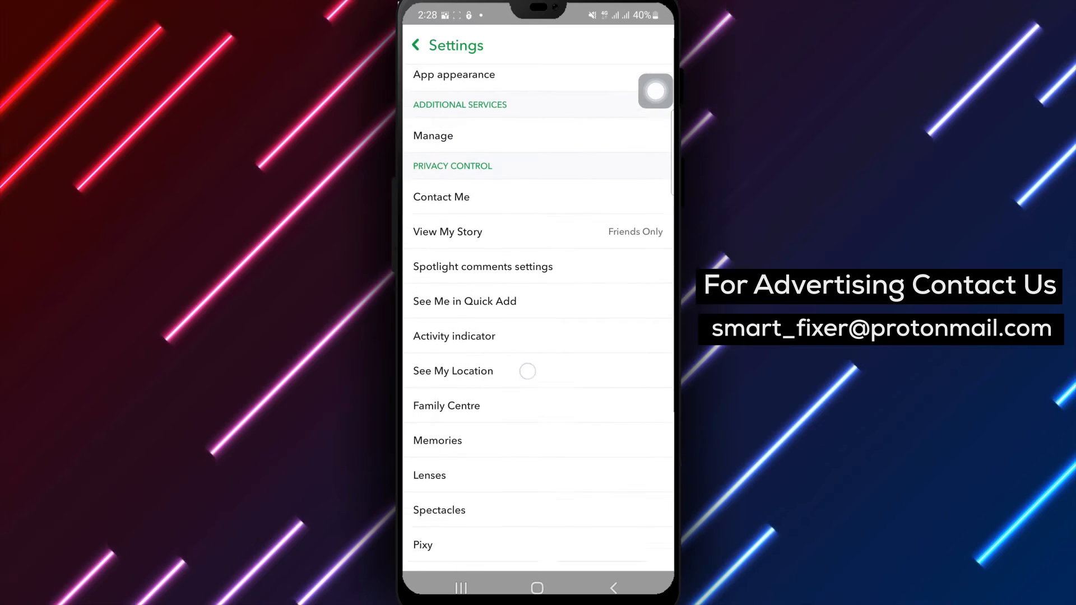
pyautogui.scroll(-3)
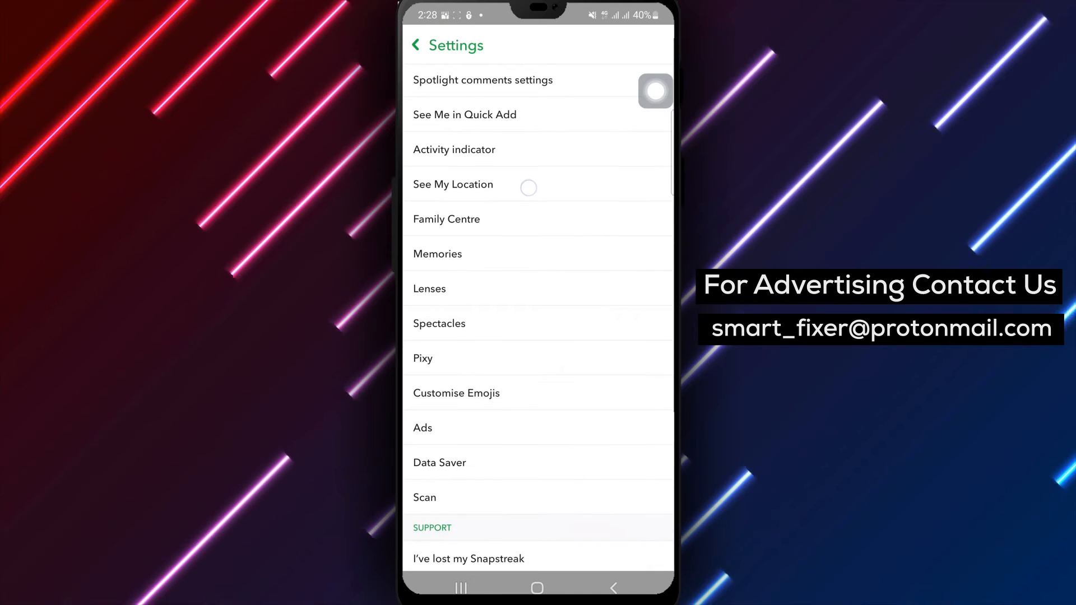
pyautogui.scroll(-3)
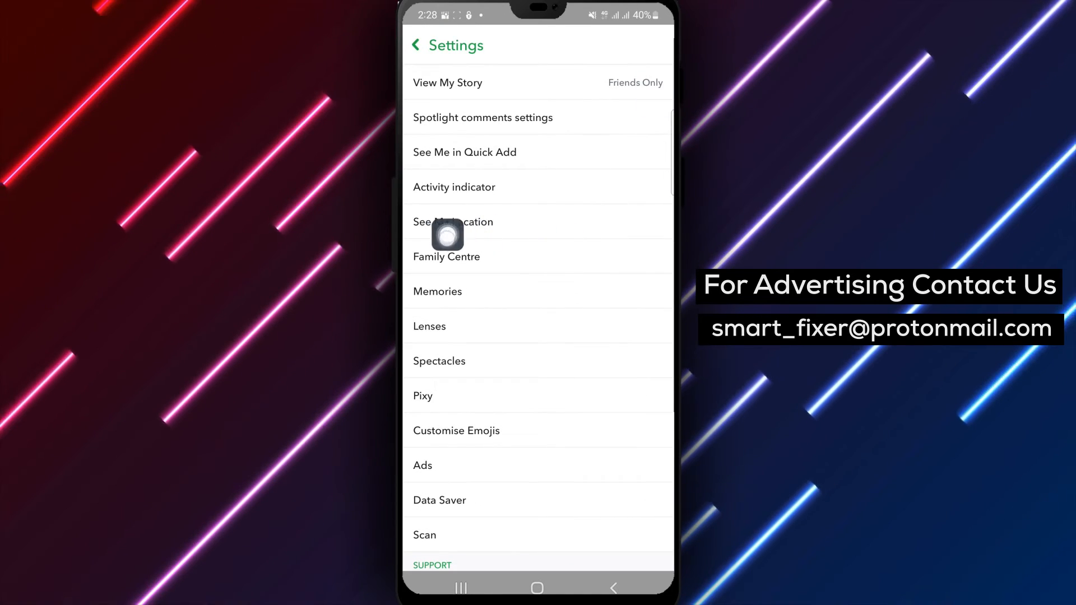
# Under See My Location, switch Hide my live location off
pyautogui.click(452, 222)
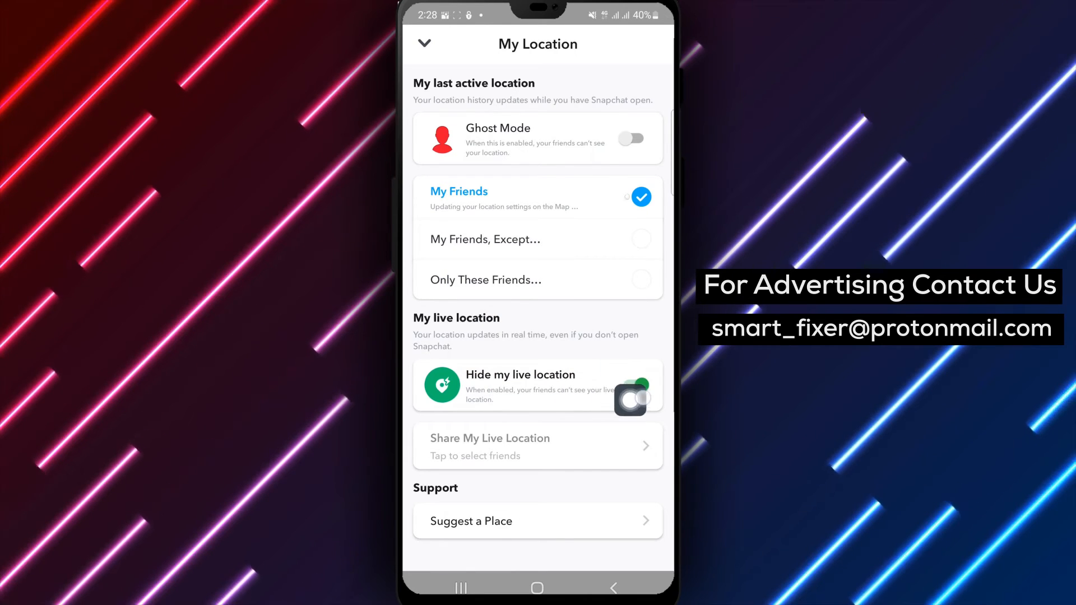
pyautogui.click(630, 138)
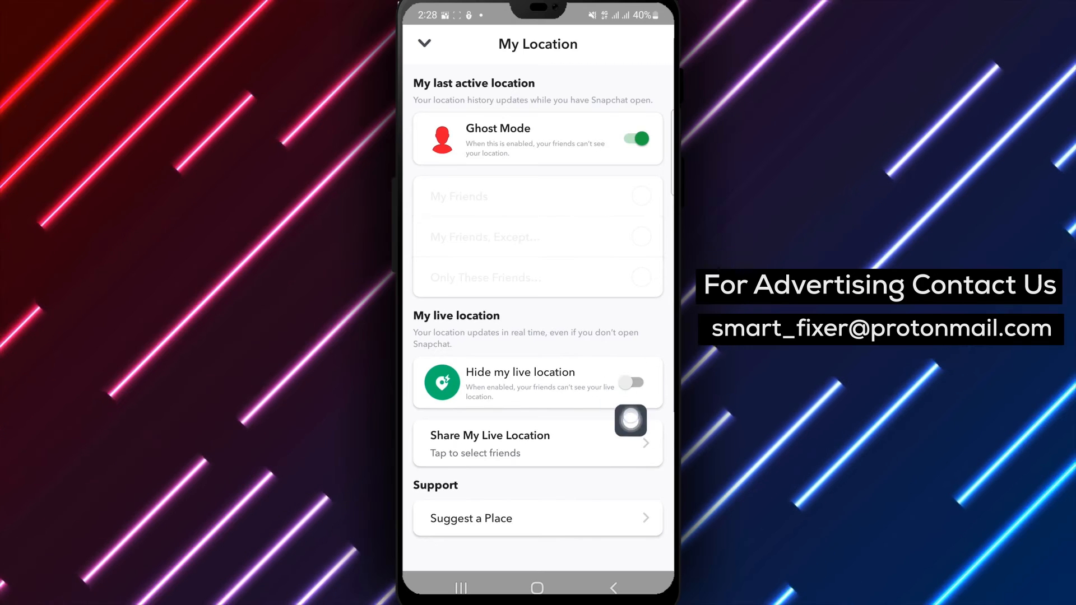